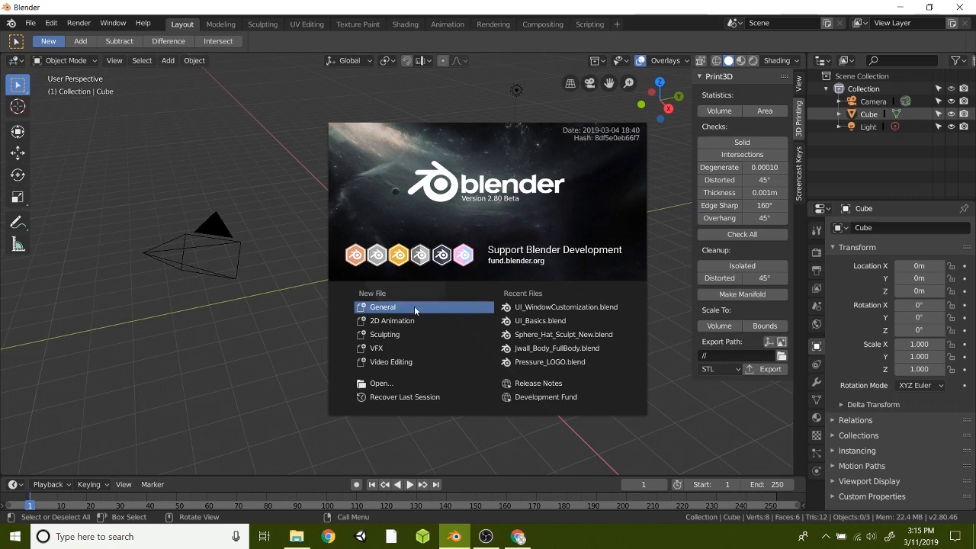
mouse_move(392, 309)
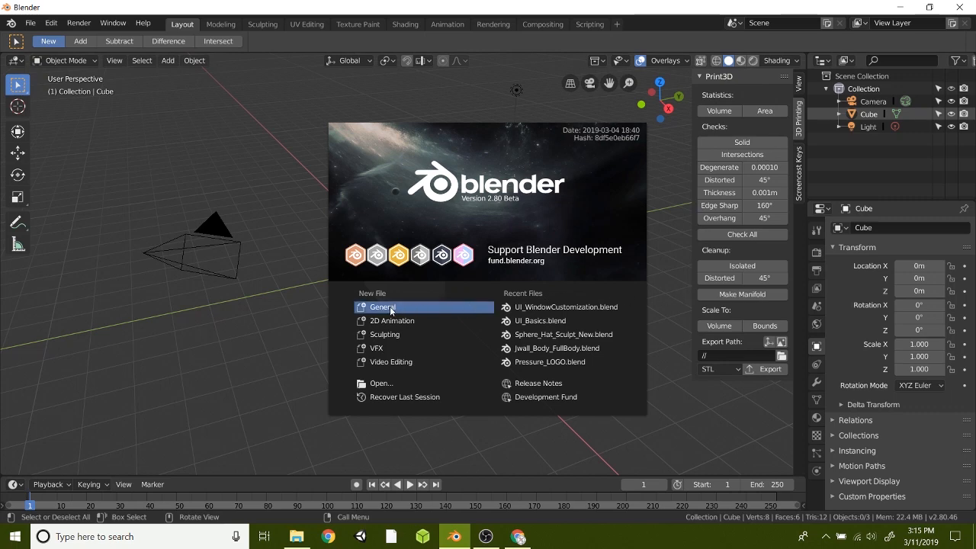
Step: Dismiss the splash screen to reveal the default scene
left_click(383, 307)
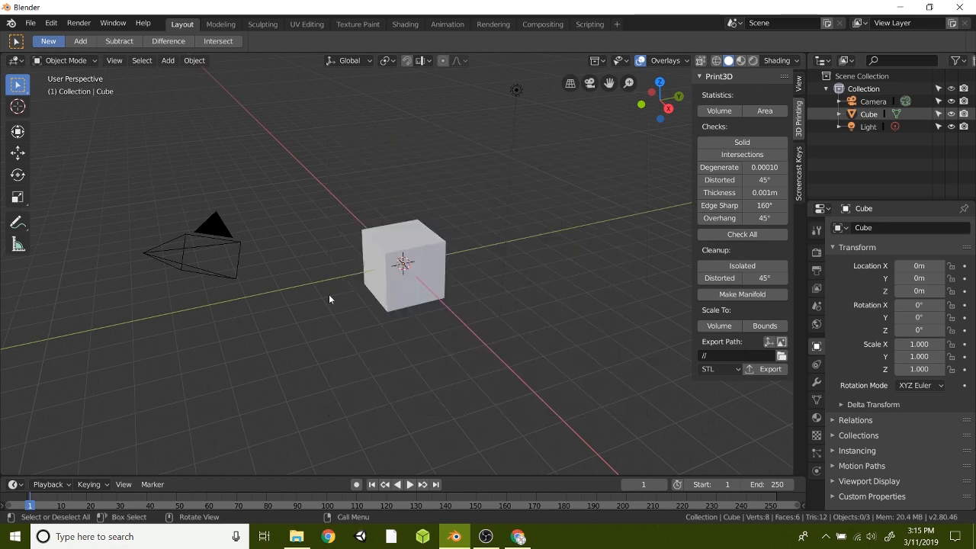
Step: Select the default cube and delete it, leaving the camera and light
left_click(43, 22)
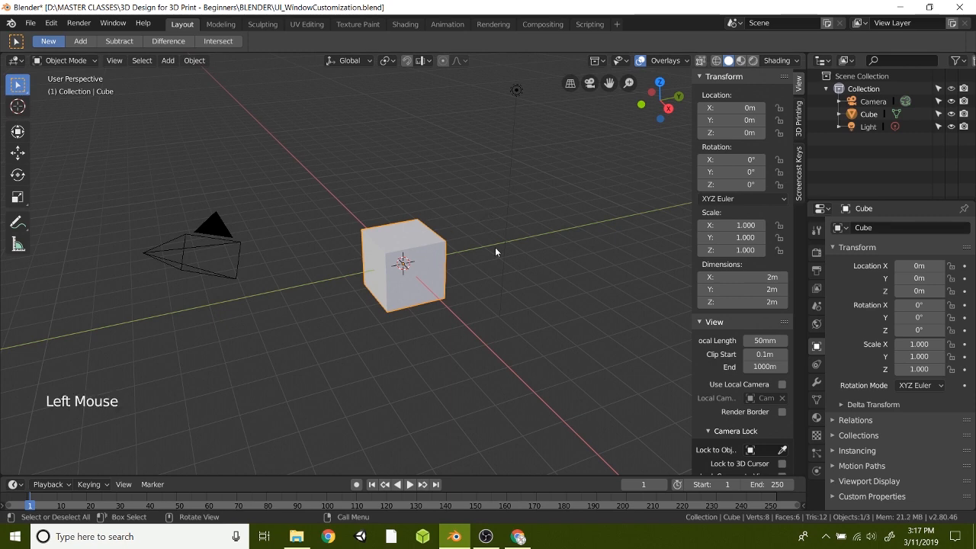
left_click(389, 315)
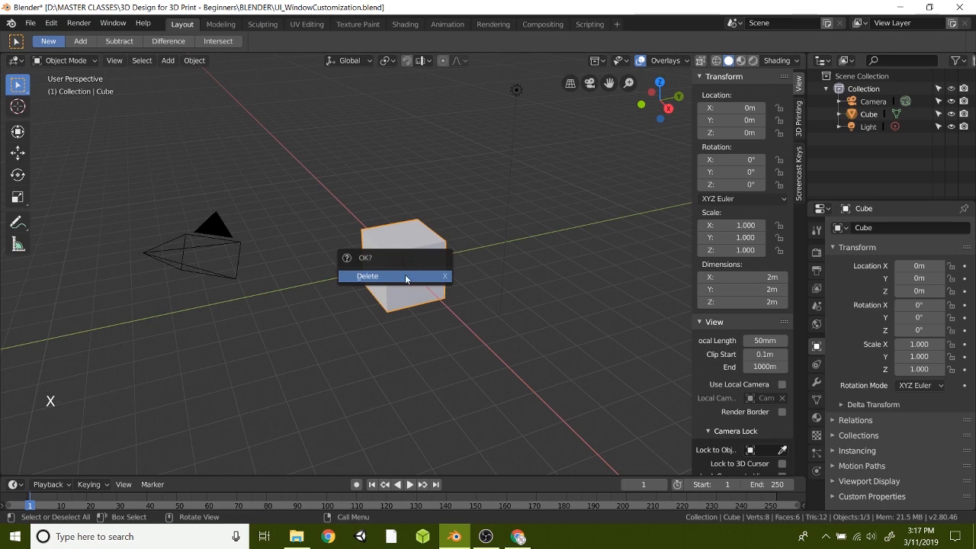
left_click(391, 276)
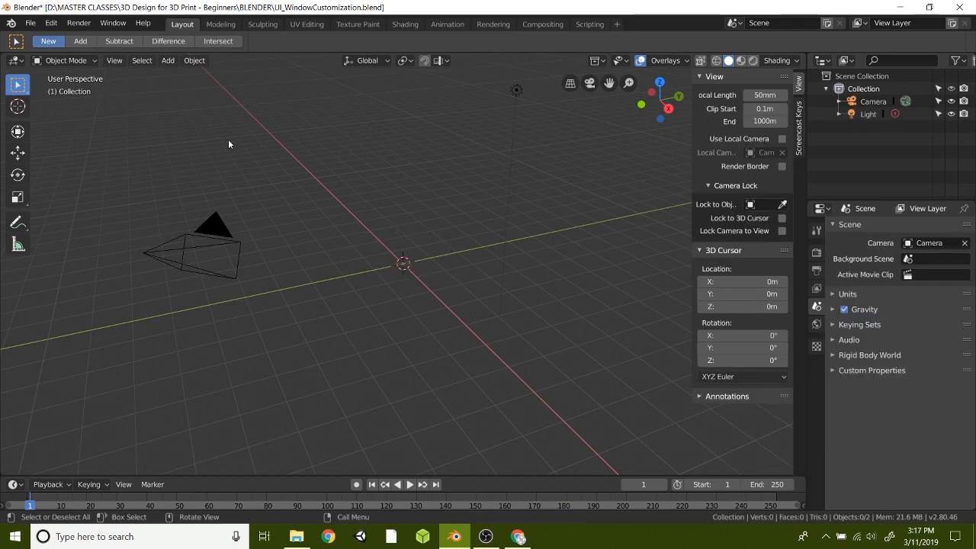
Step: Add a Suzanne monkey head mesh from the Add menu at the origin
left_click(168, 60)
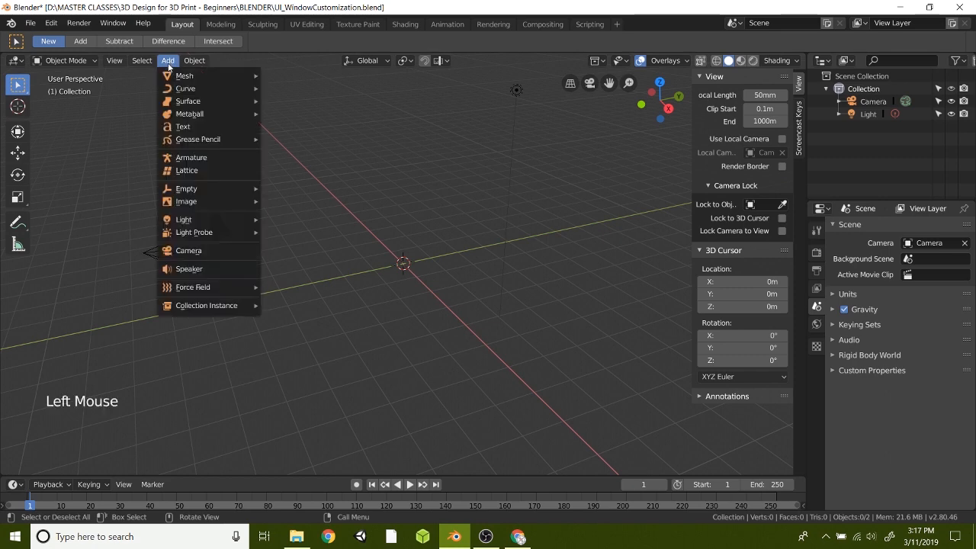
mouse_move(297, 246)
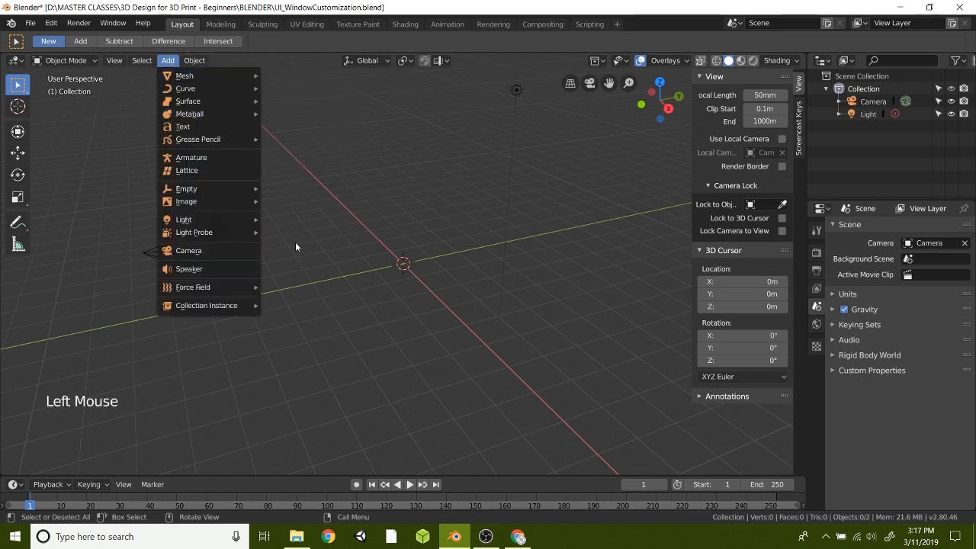
left_click(188, 250)
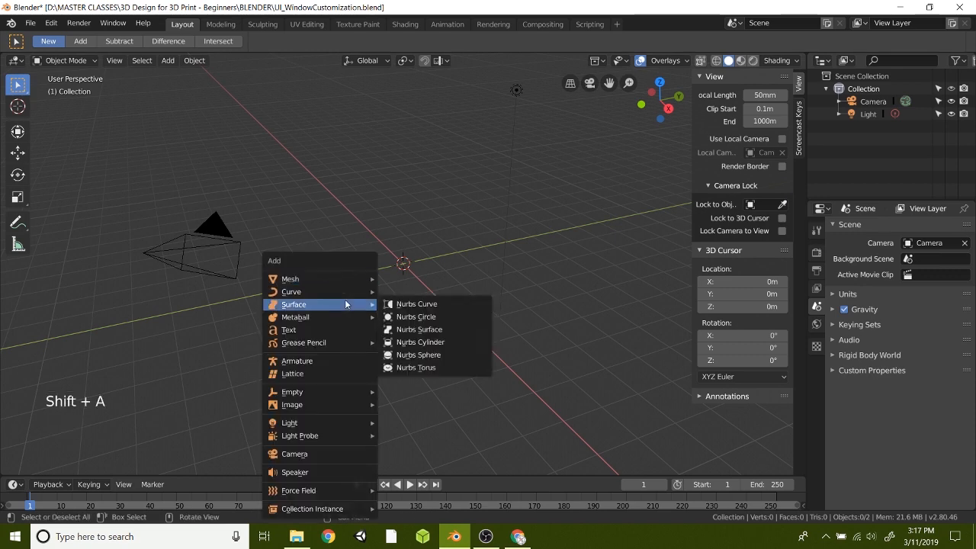
mouse_move(302, 278)
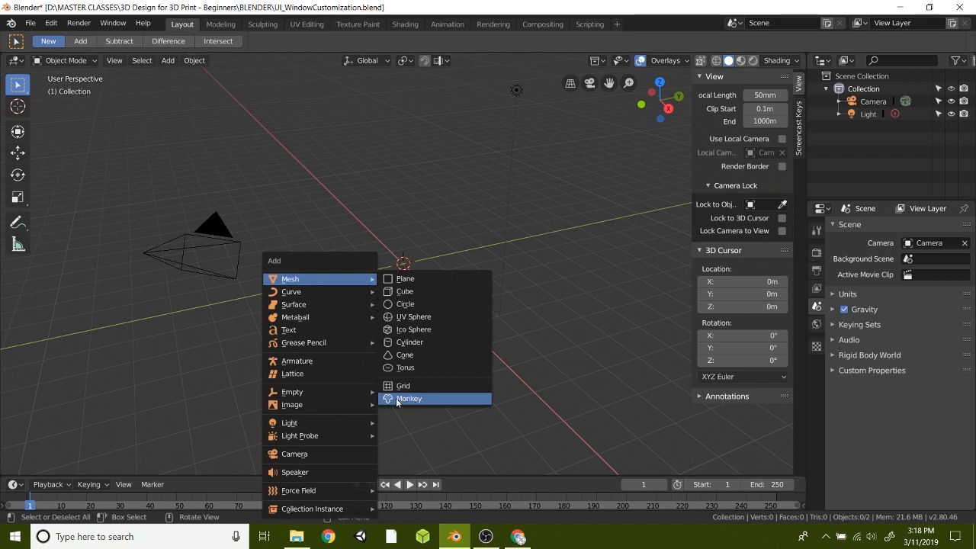
mouse_move(411, 399)
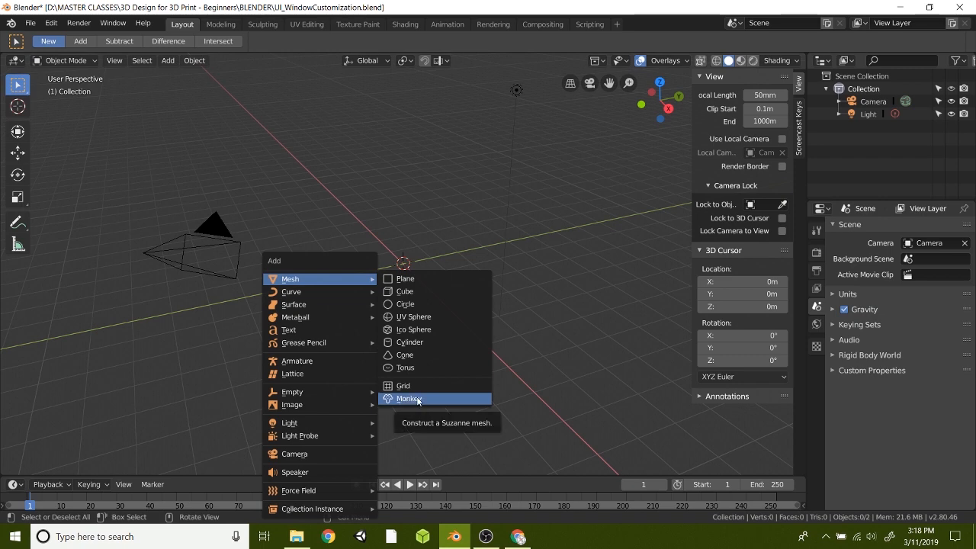
left_click(408, 399)
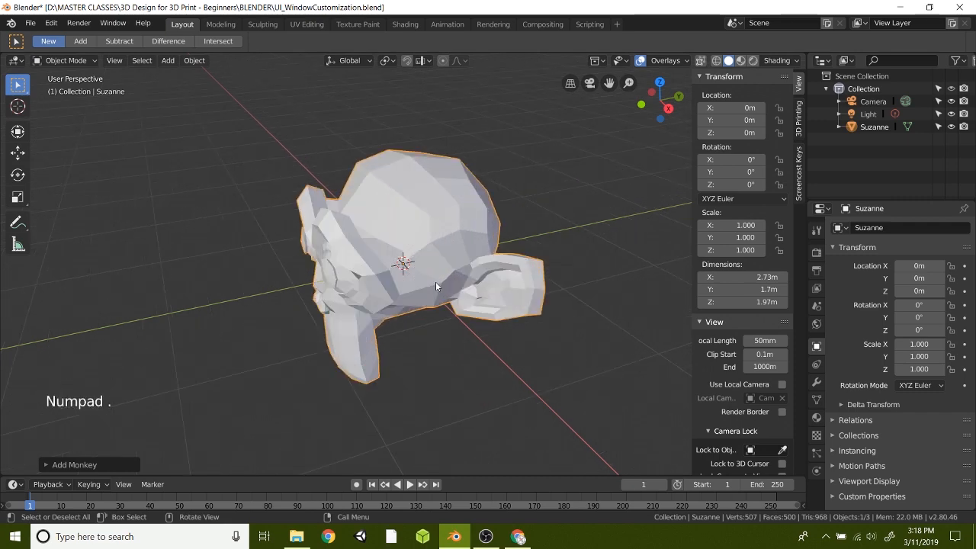
Step: Hide the viewport sidebar from the View menu
left_click(114, 61)
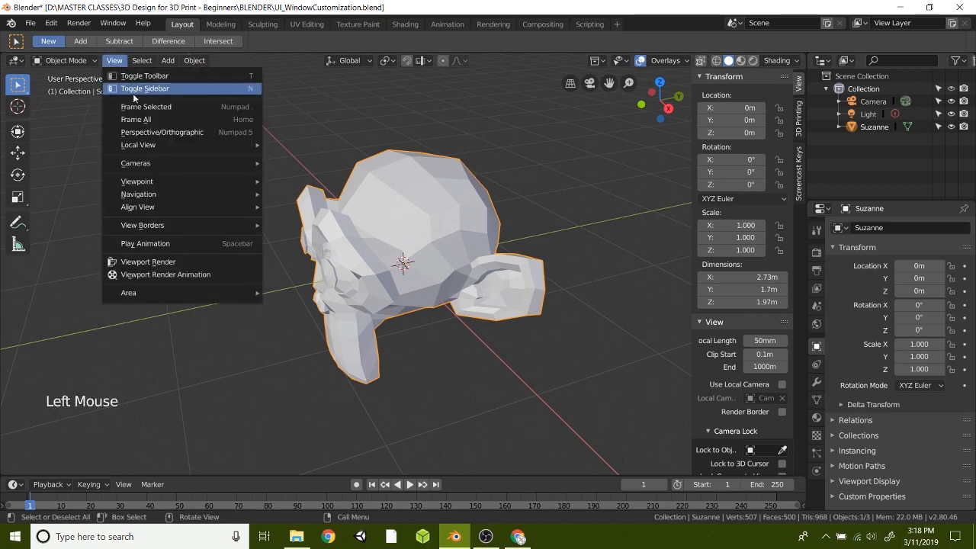
left_click(156, 89)
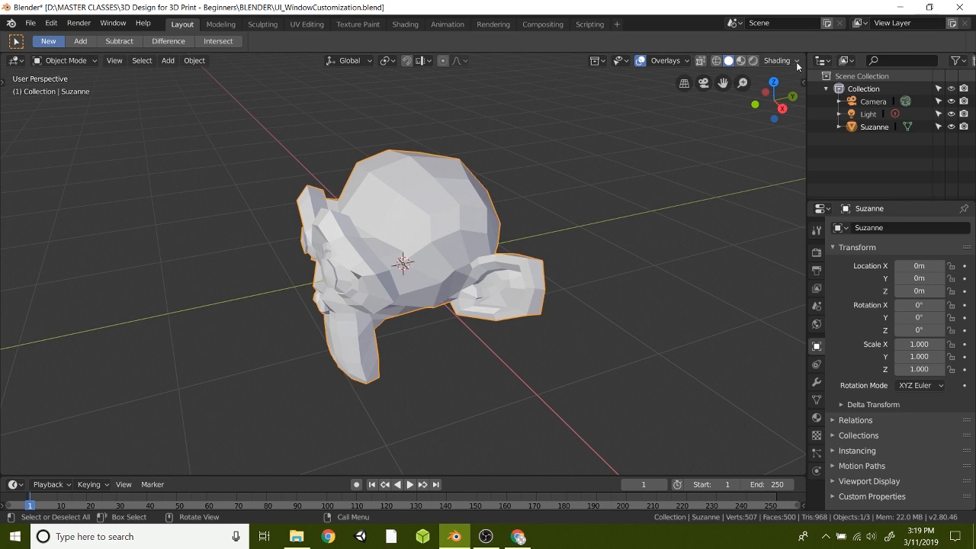
mouse_move(802, 60)
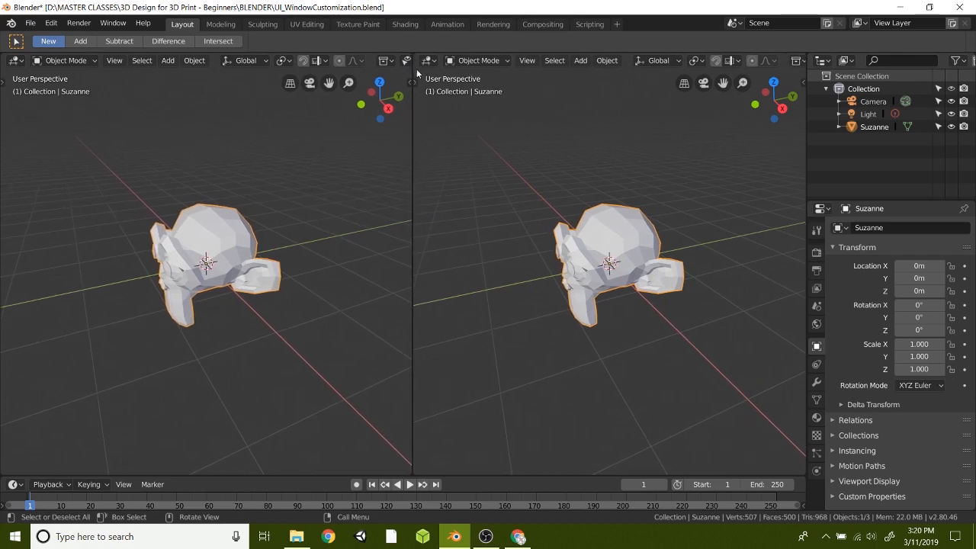
Step: Split the 3D viewport vertically into two side-by-side views
left_click(425, 60)
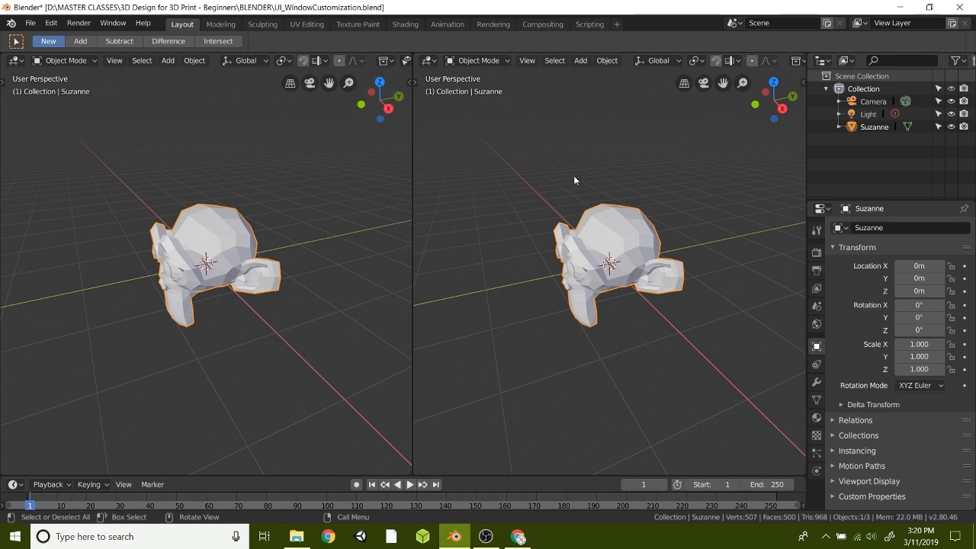
mouse_move(738, 183)
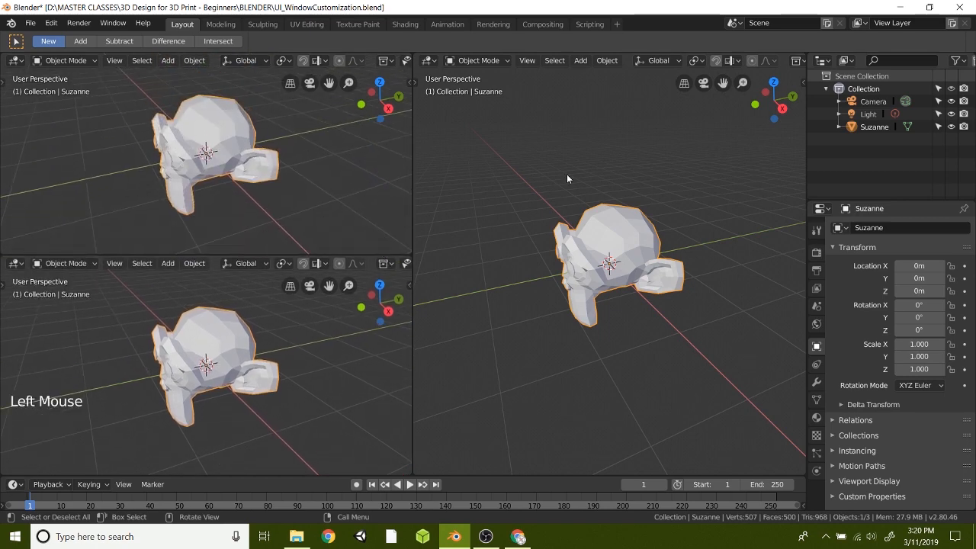
mouse_move(419, 55)
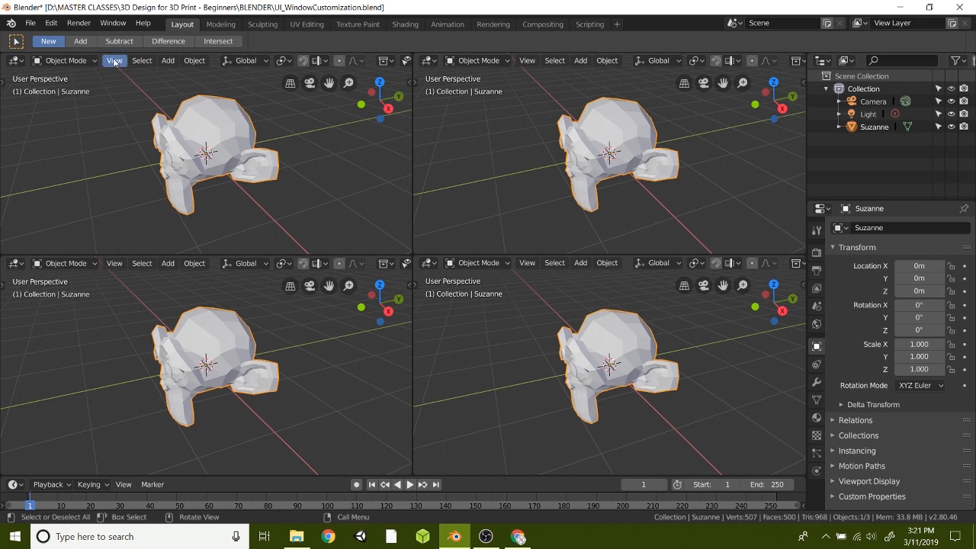
mouse_move(527, 61)
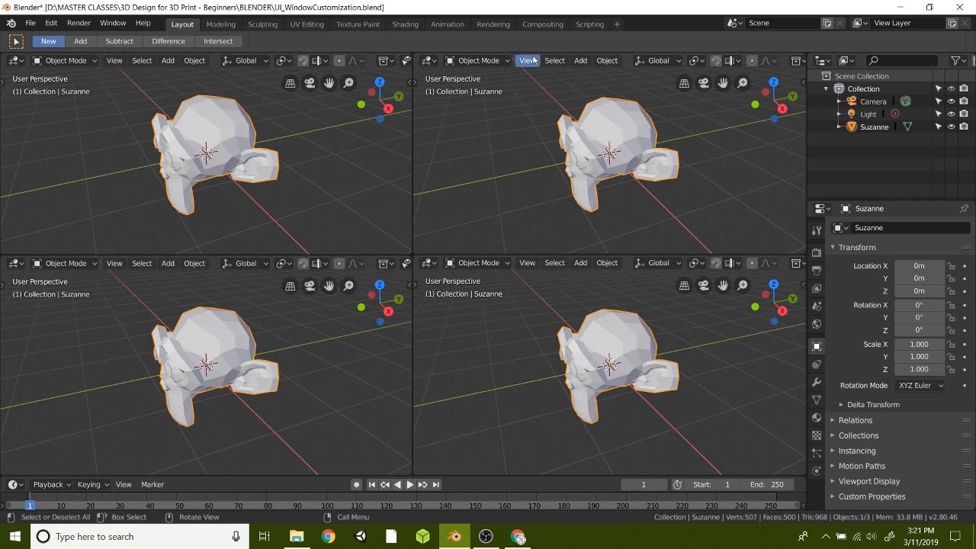
Step: Set the lower-left view to Right and the lower-right view to Top
left_click(527, 60)
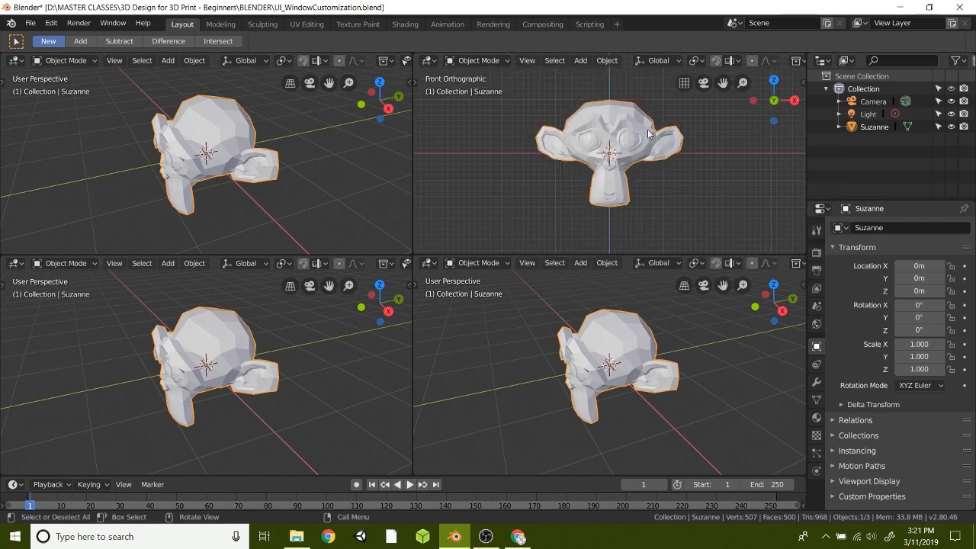
mouse_move(113, 315)
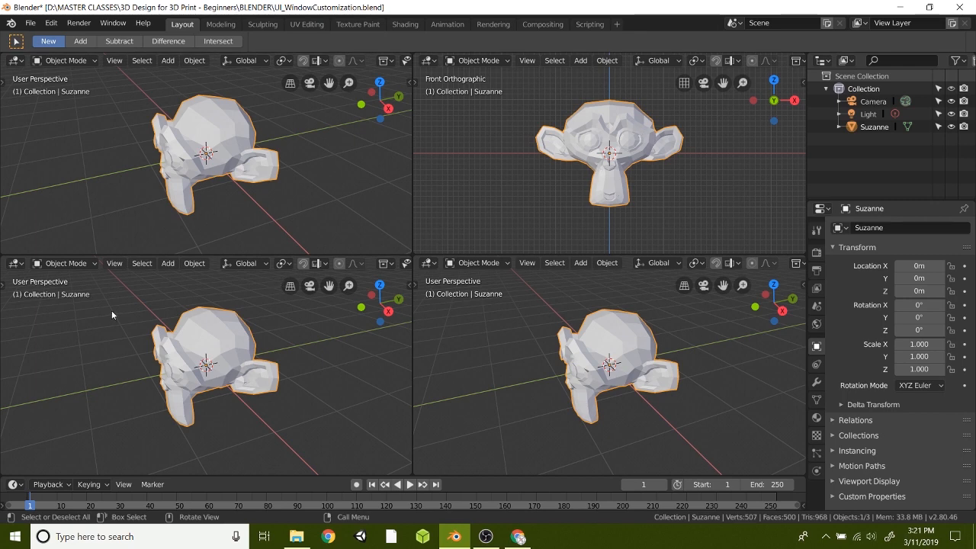
left_click(114, 263)
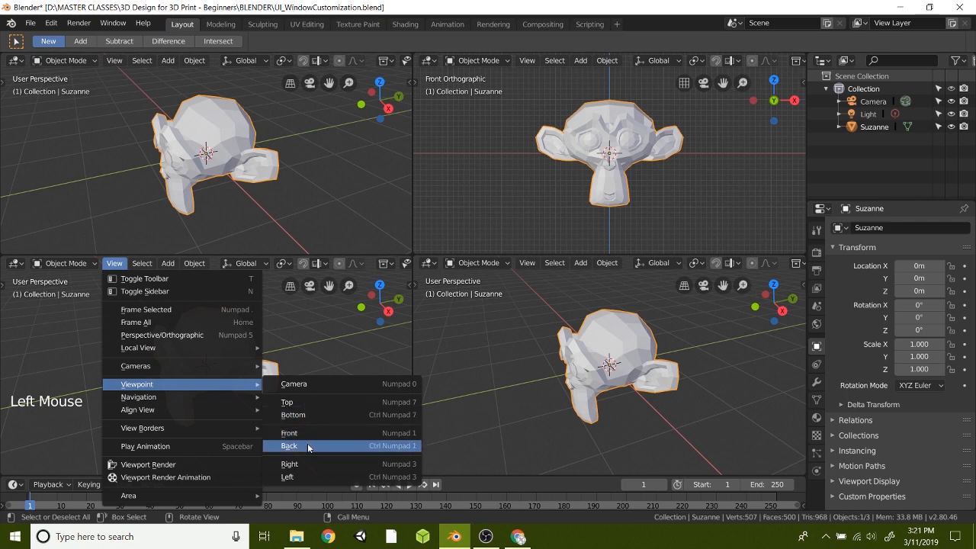
left_click(290, 464)
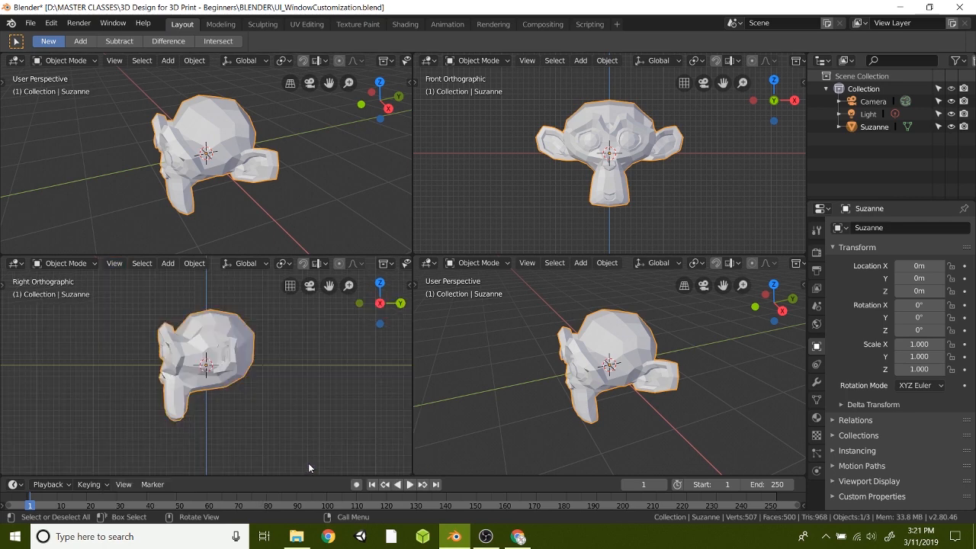
mouse_move(526, 263)
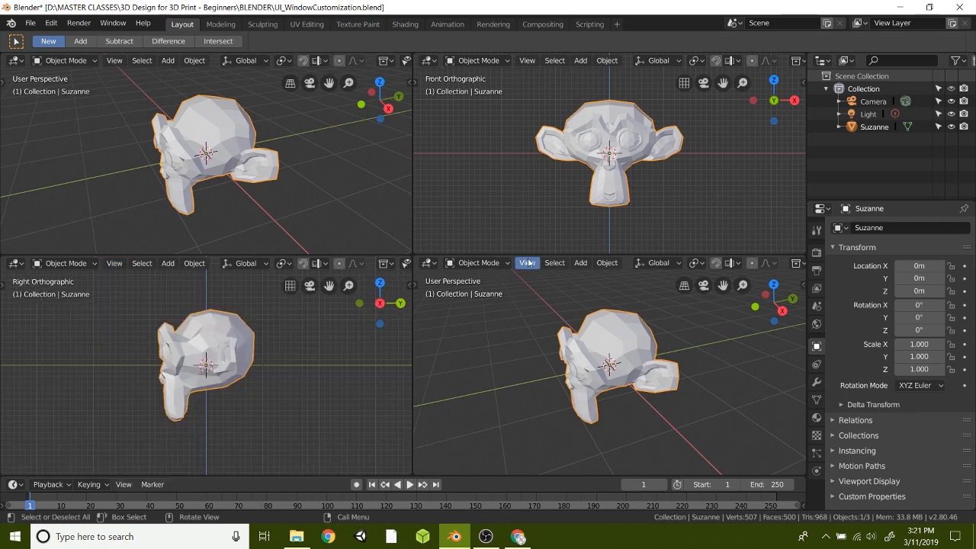
left_click(527, 263)
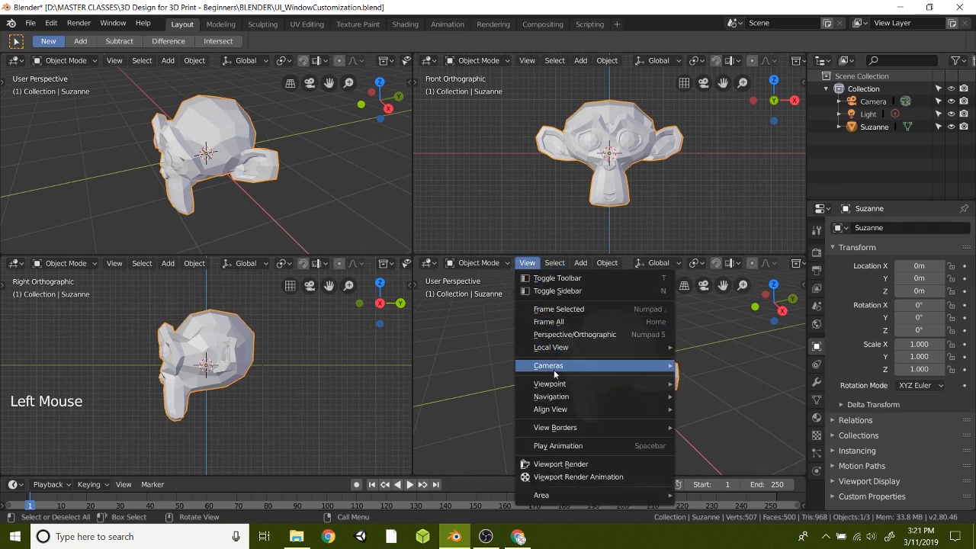
mouse_move(551, 383)
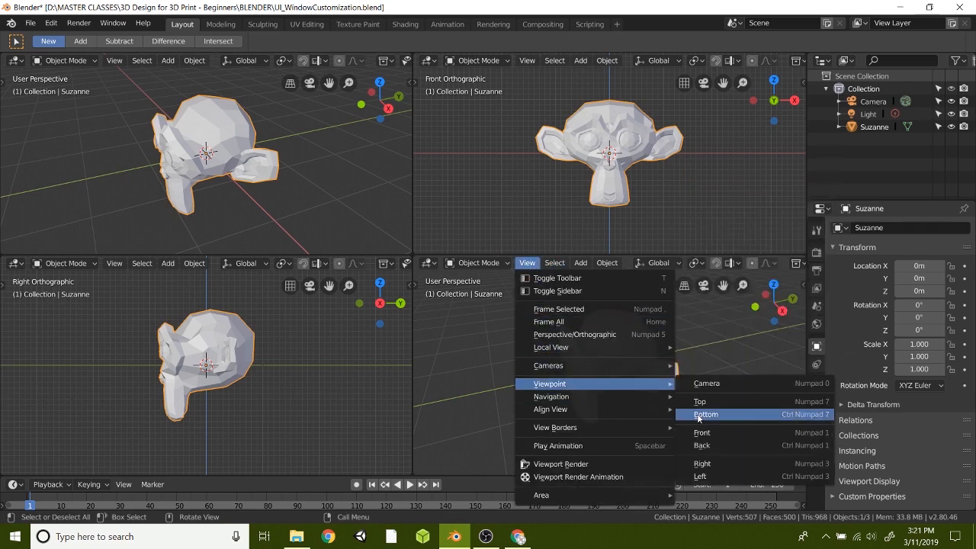
left_click(699, 401)
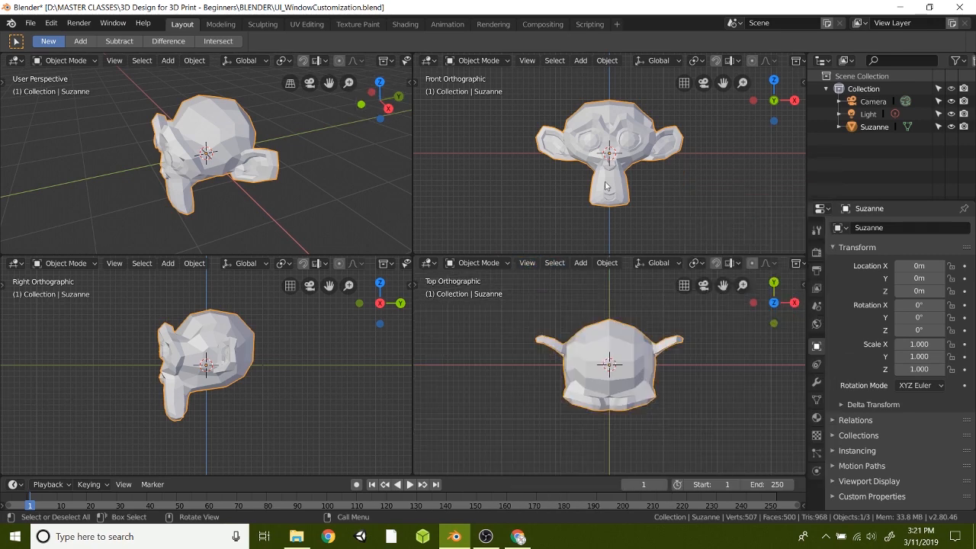
mouse_move(330, 368)
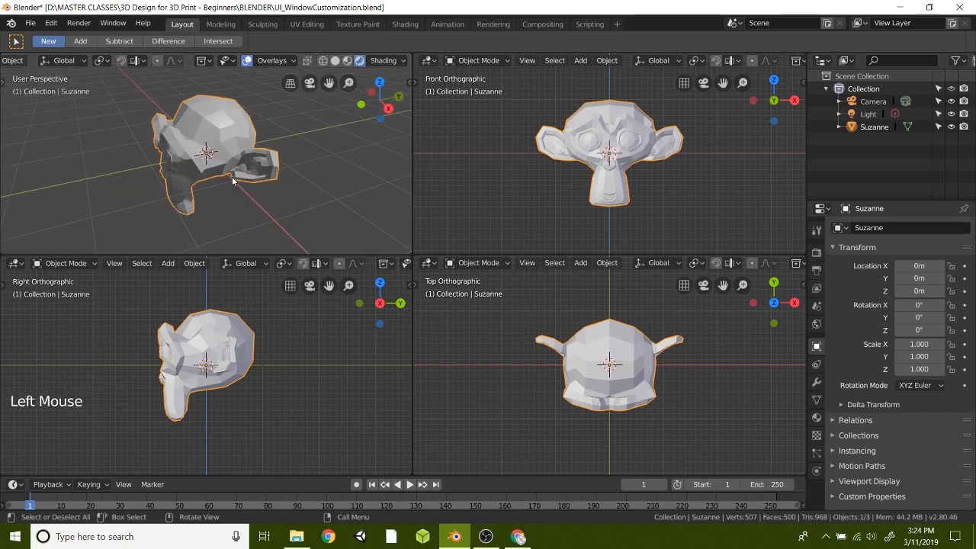
mouse_move(224, 156)
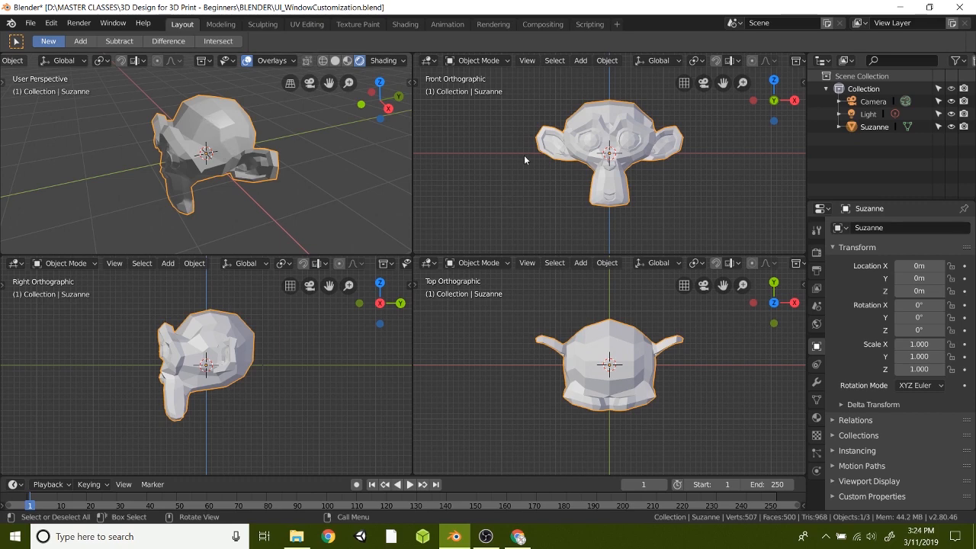
mouse_move(465, 204)
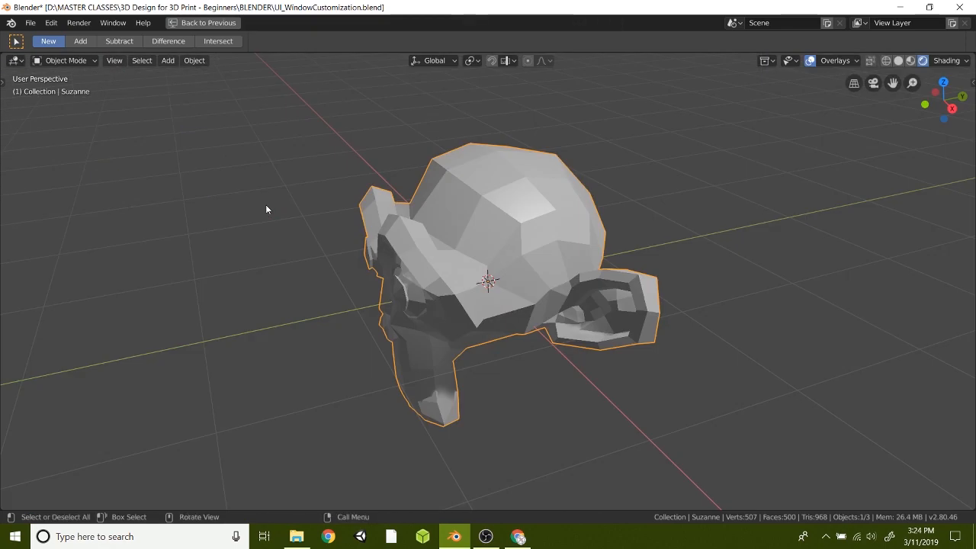
key("ctrl+space")
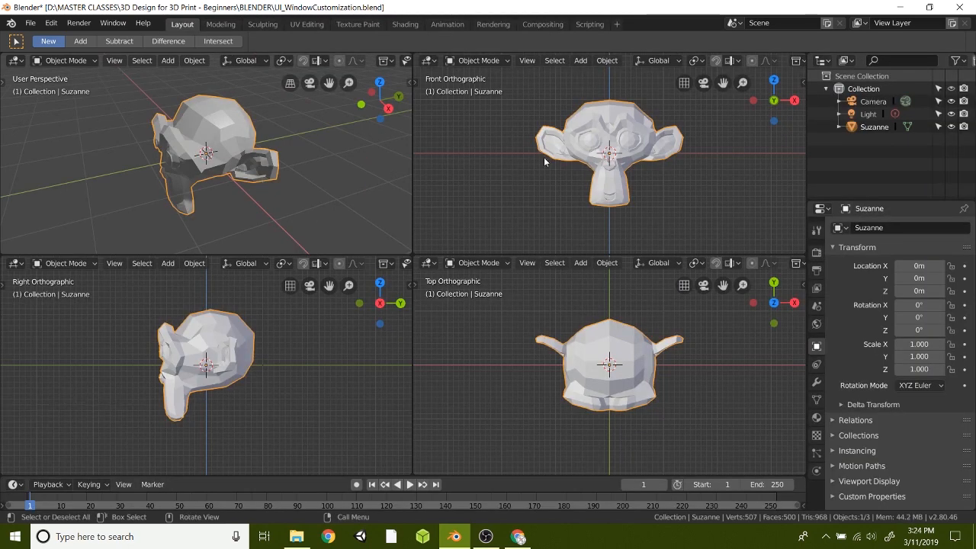
mouse_move(257, 132)
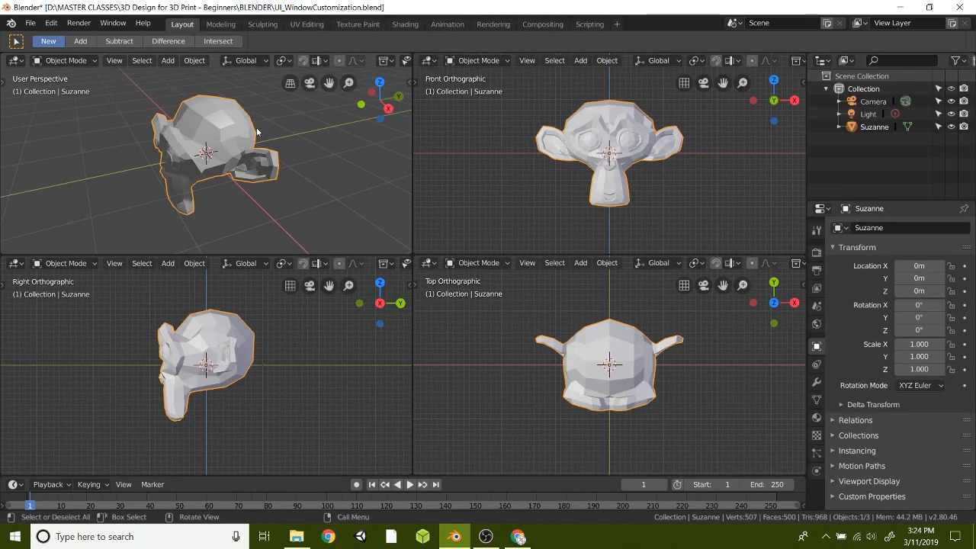
mouse_move(524, 188)
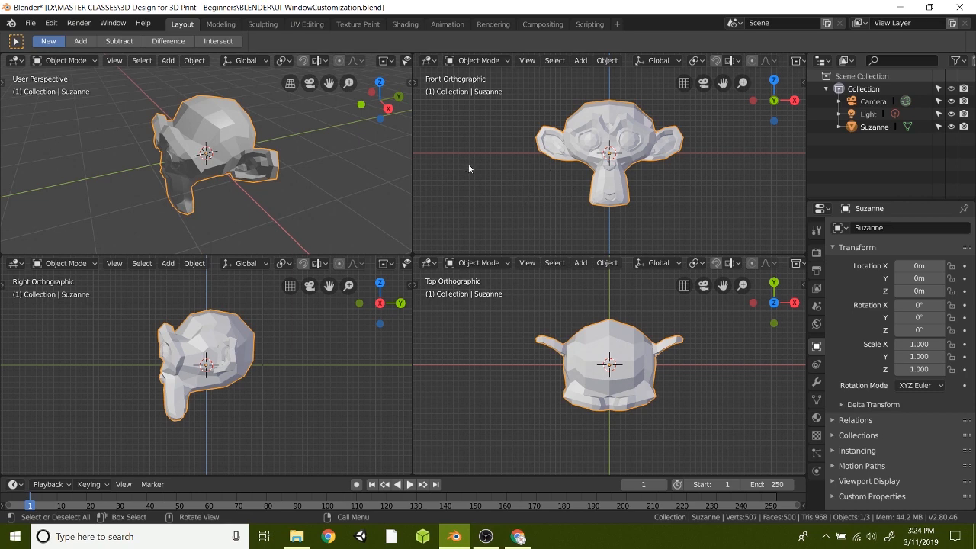
mouse_move(668, 181)
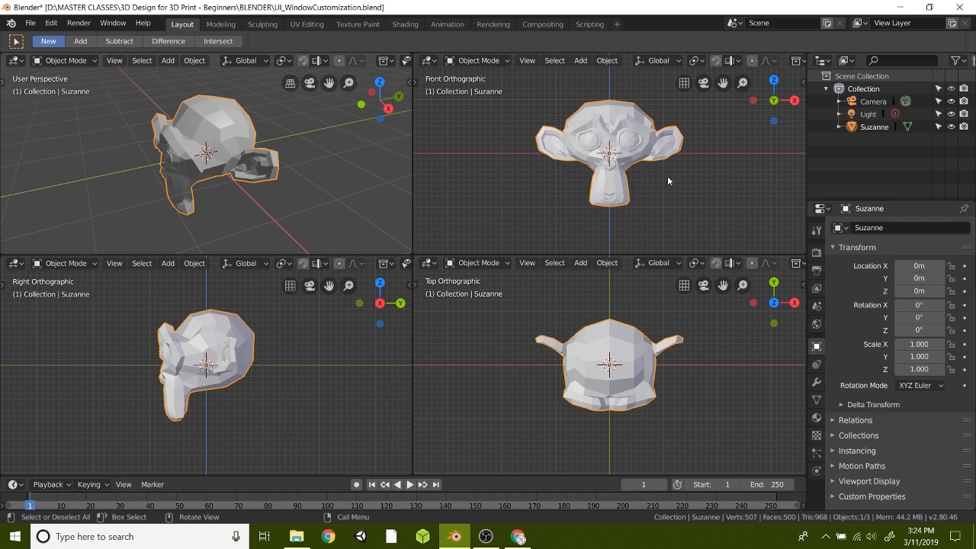
mouse_move(599, 141)
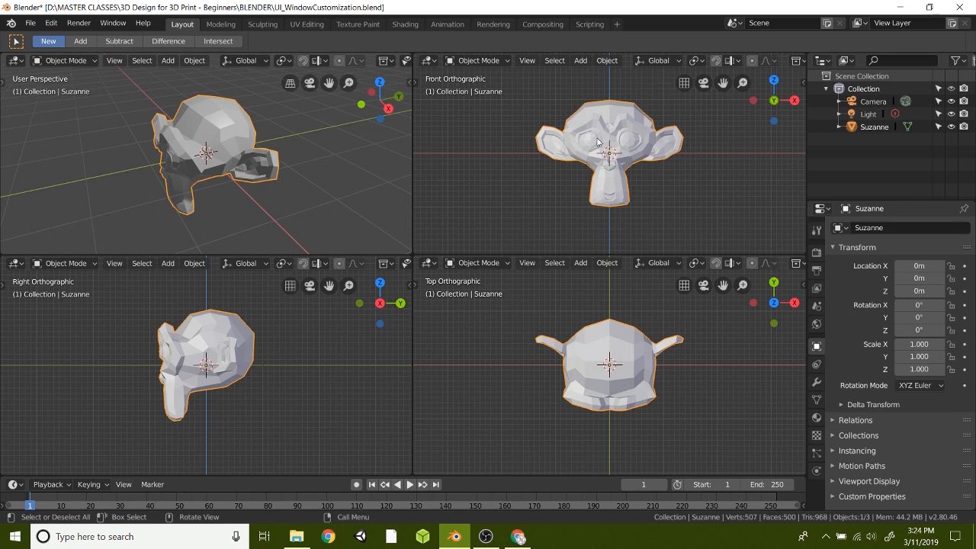
mouse_move(684, 82)
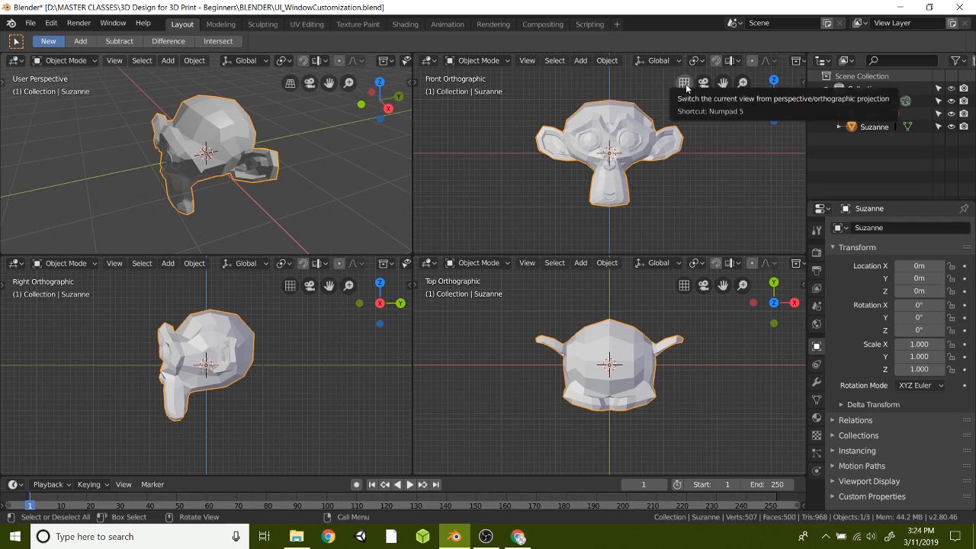
Step: Switch the upper-right Front view from orthographic to perspective projection
left_click(683, 83)
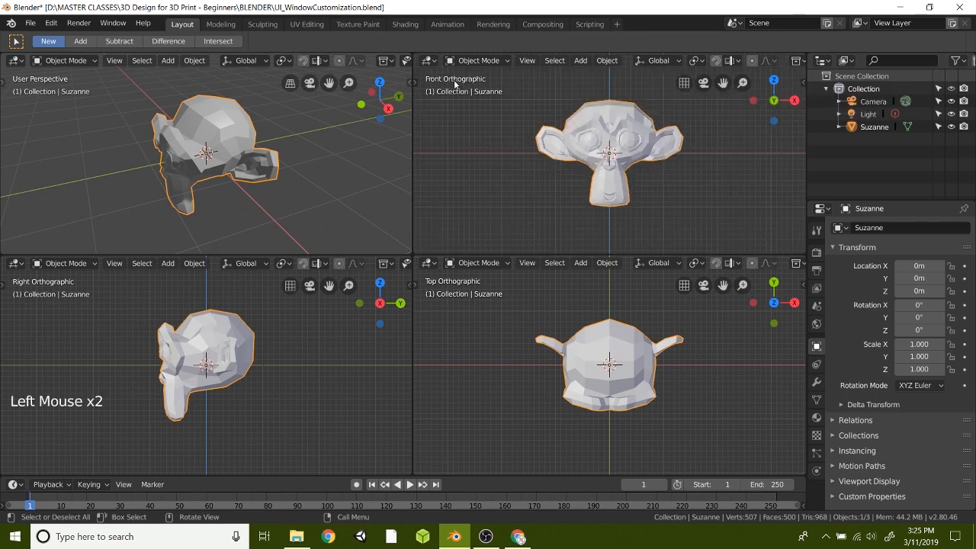
mouse_move(681, 82)
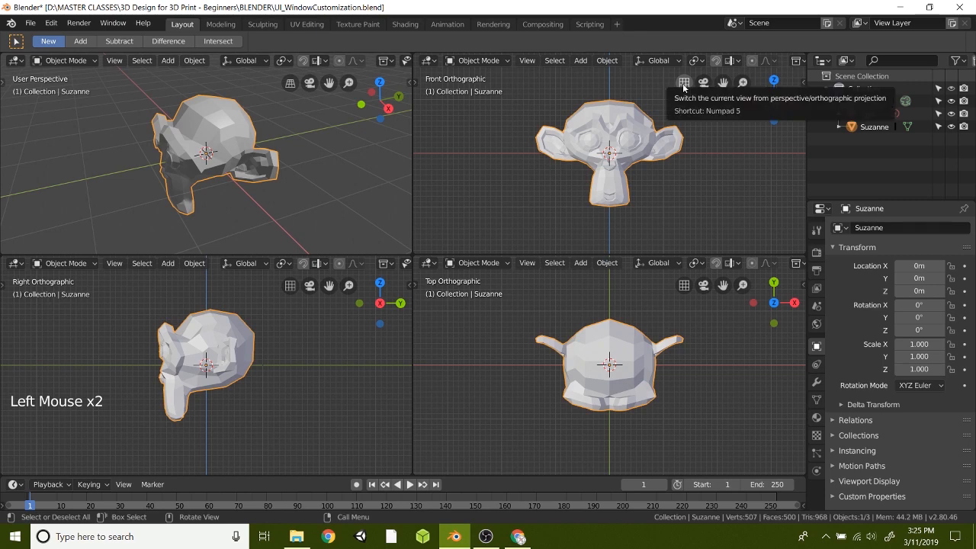
left_click(682, 82)
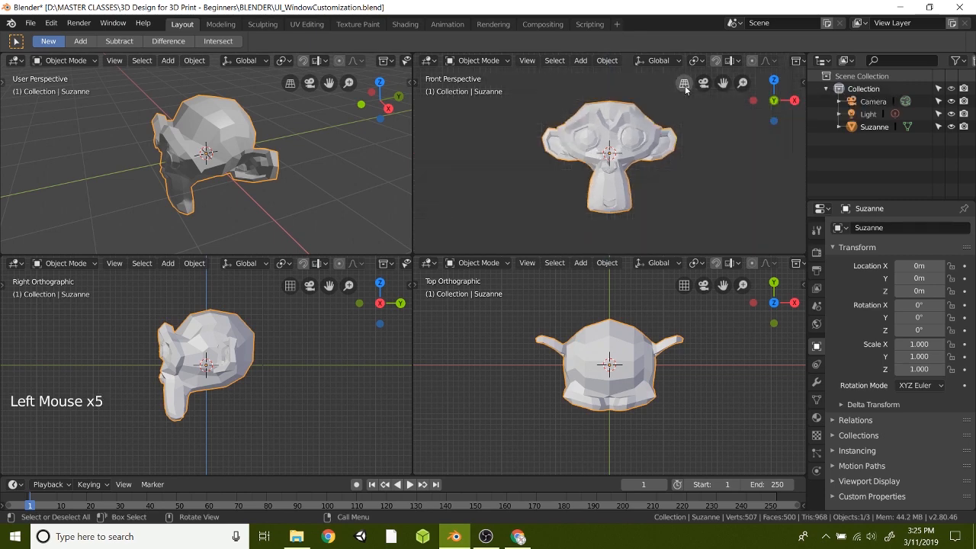
mouse_move(684, 84)
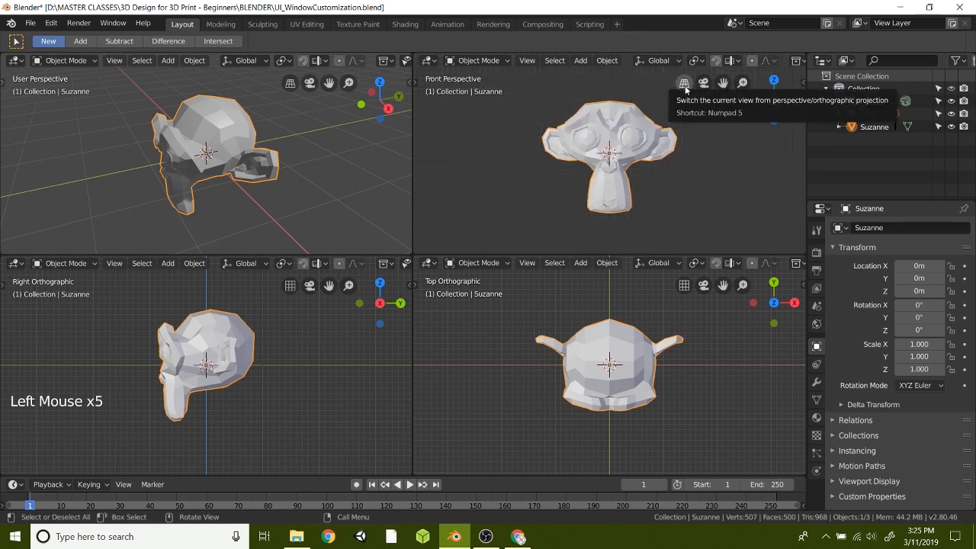